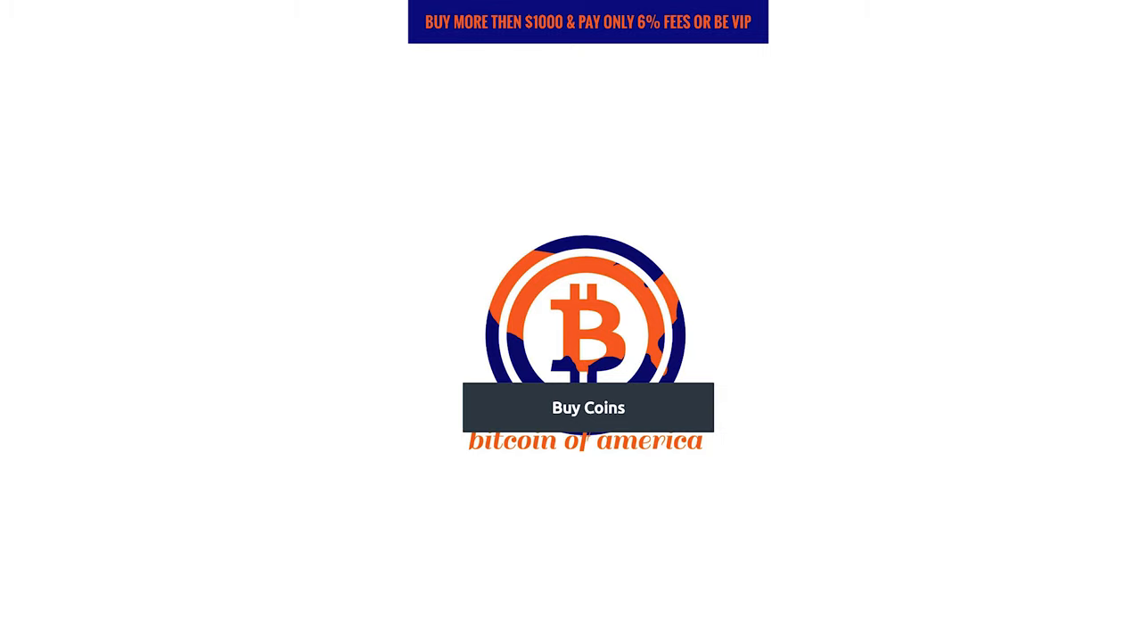
pyautogui.click(587, 406)
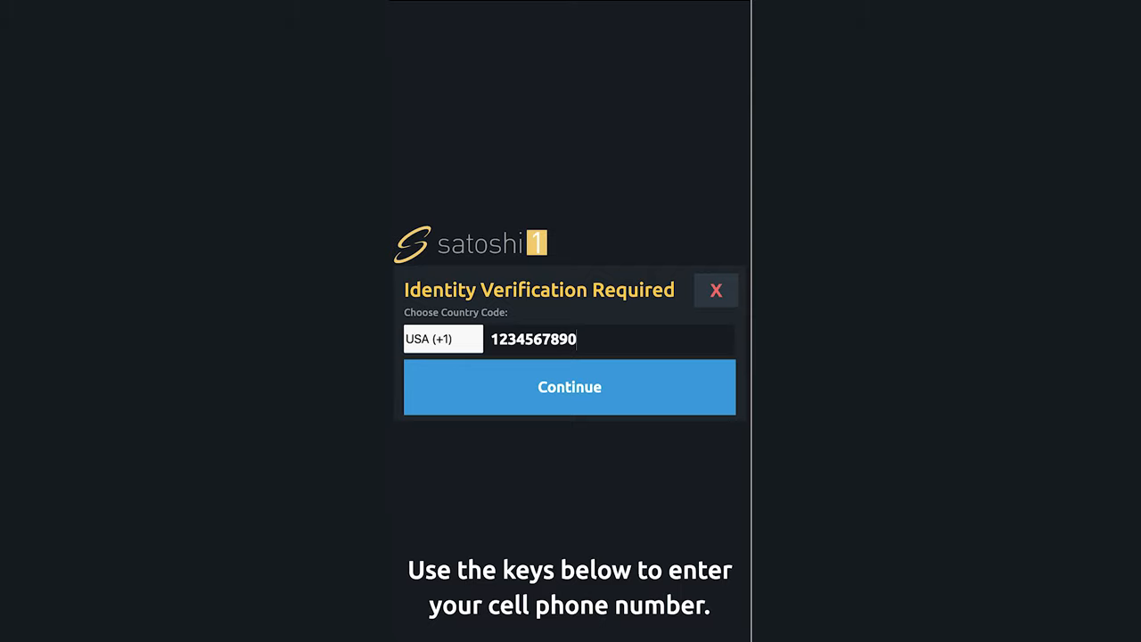
pyautogui.click(568, 387)
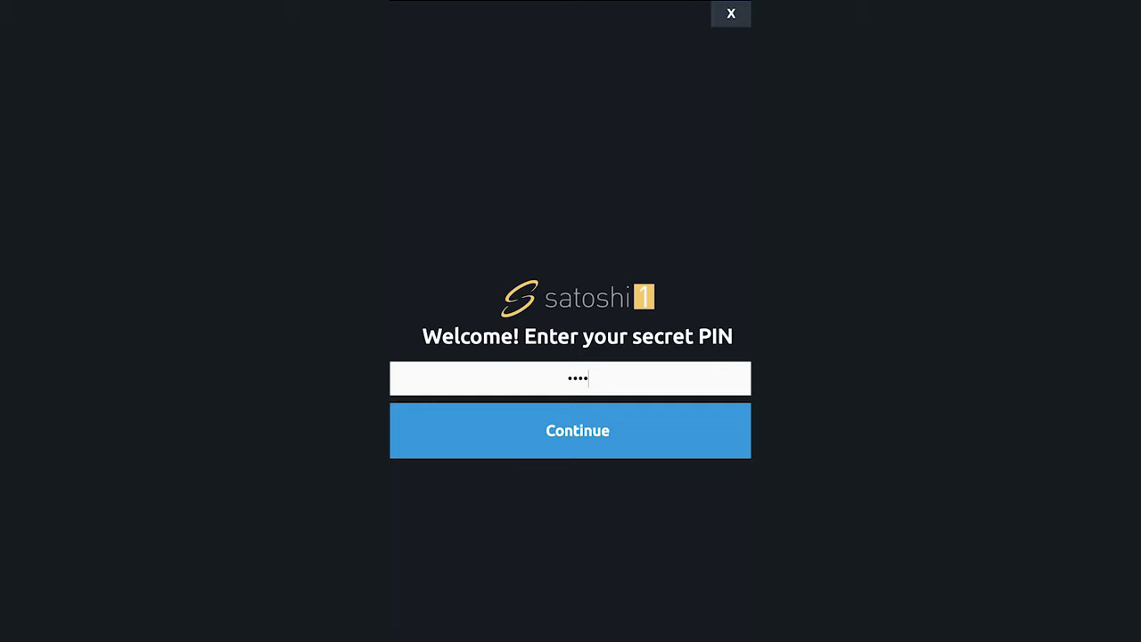
# - Submit the secret PIN and choose Bitcoin on the Select a coin screen
pyautogui.click(576, 430)
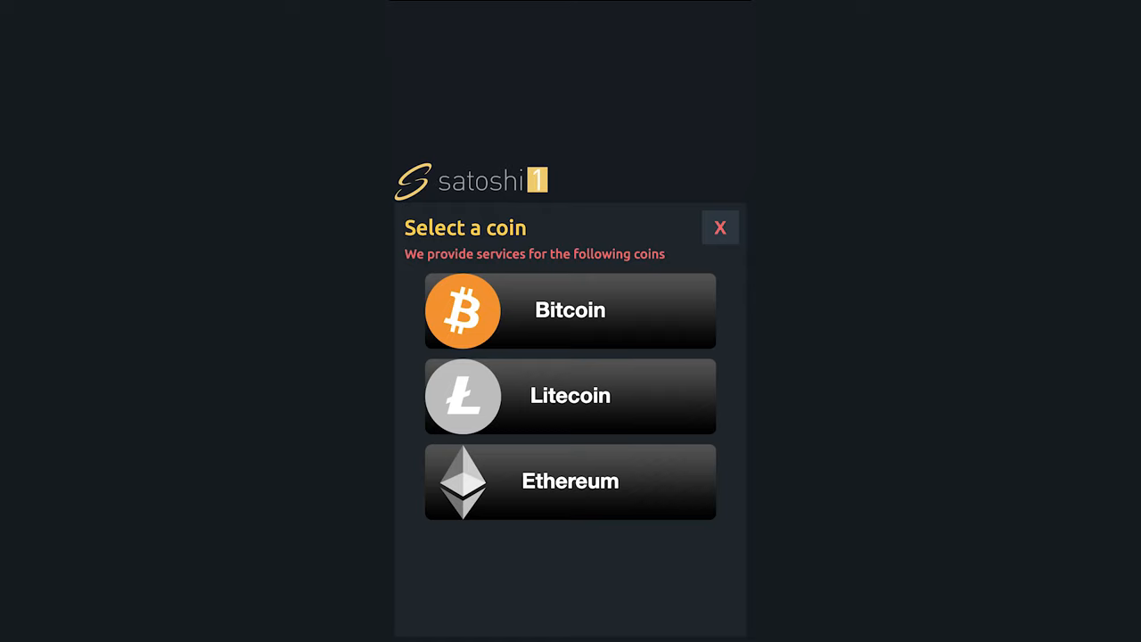
pyautogui.click(569, 310)
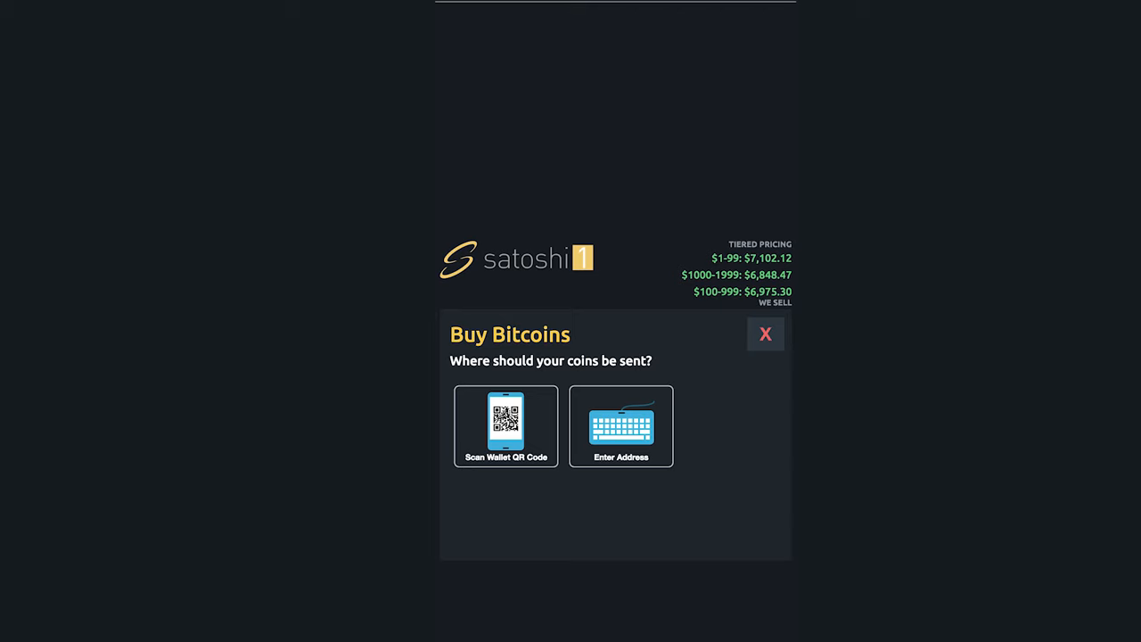
# - Choose Scan Wallet QR Code as the Bitcoin destination on the Buy Bitcoins screen
pyautogui.click(504, 425)
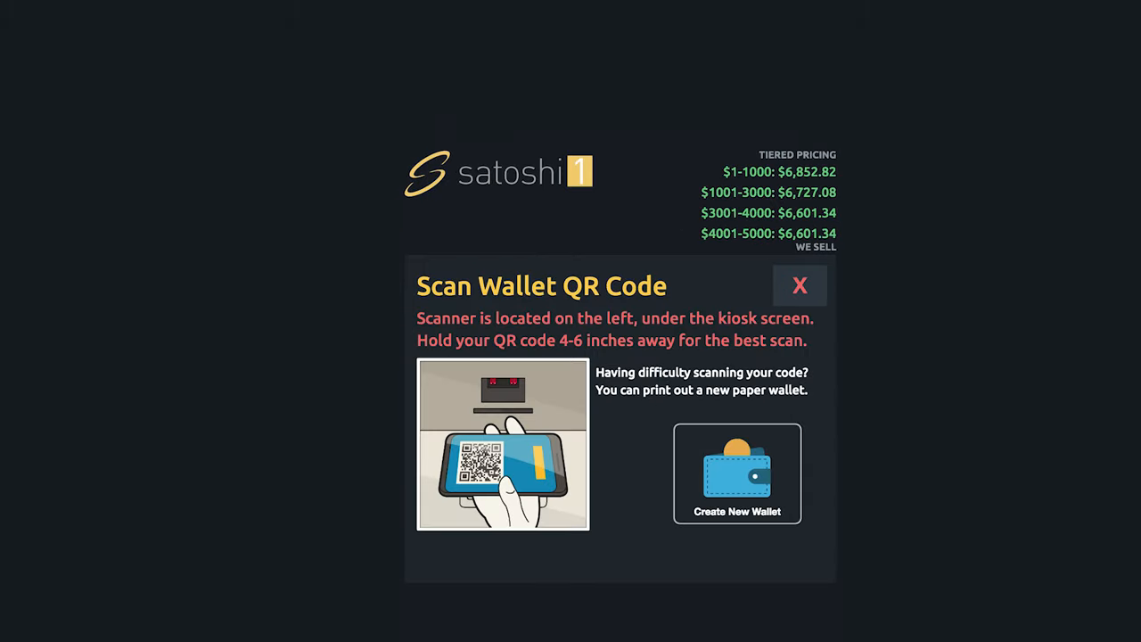